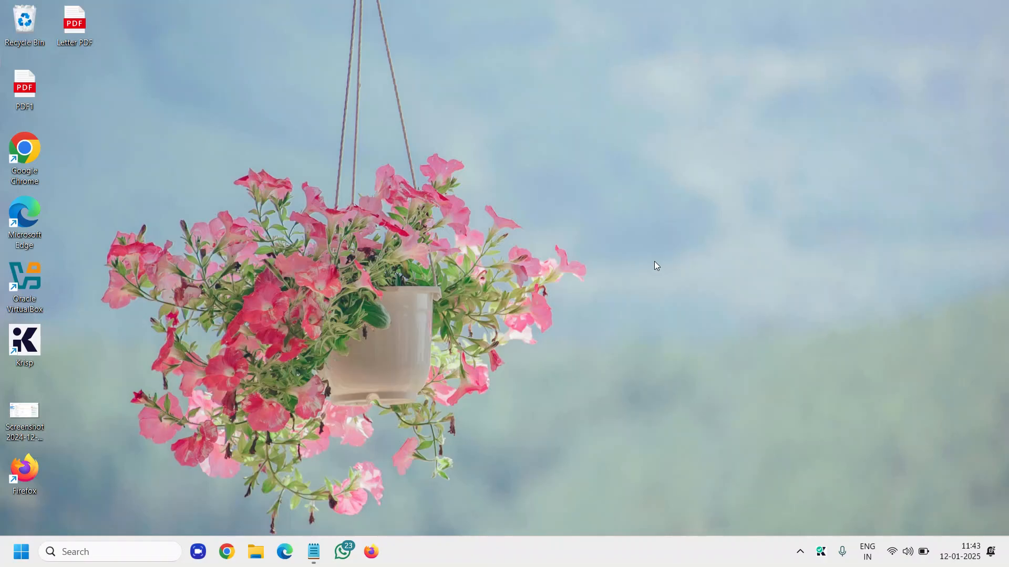
pyautogui.moveTo(113, 525)
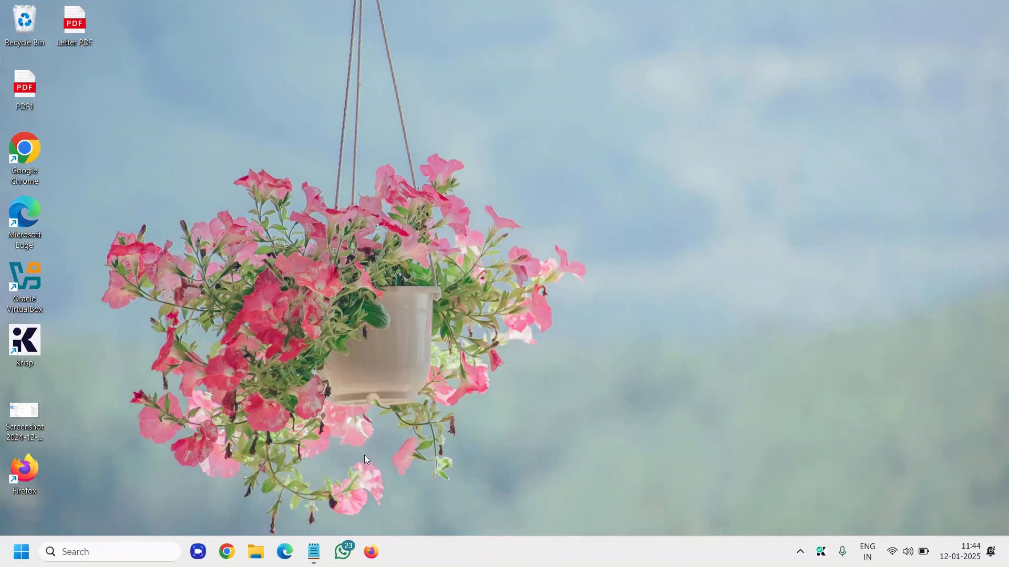
pyautogui.moveTo(358, 440)
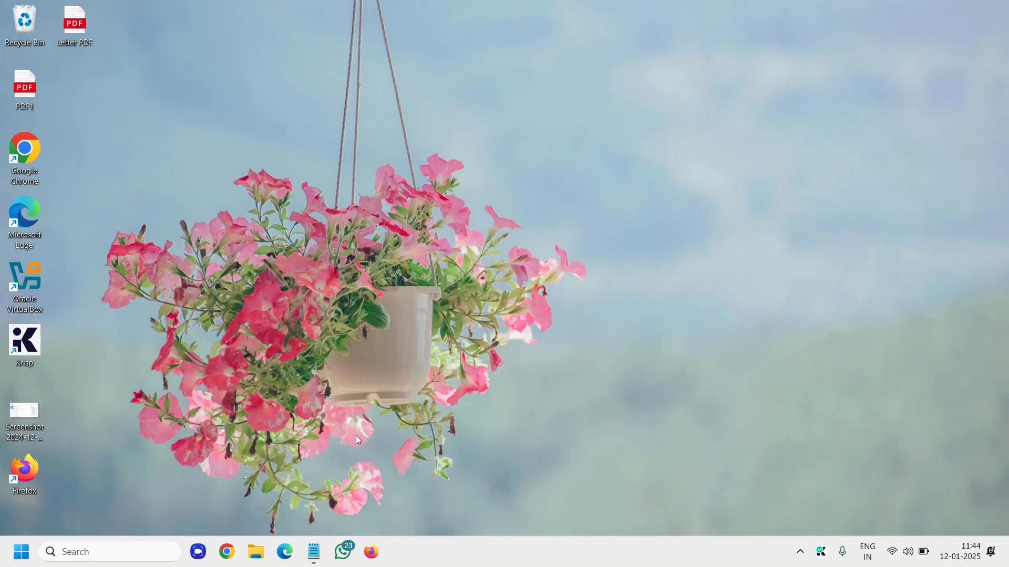
pyautogui.moveTo(227, 473)
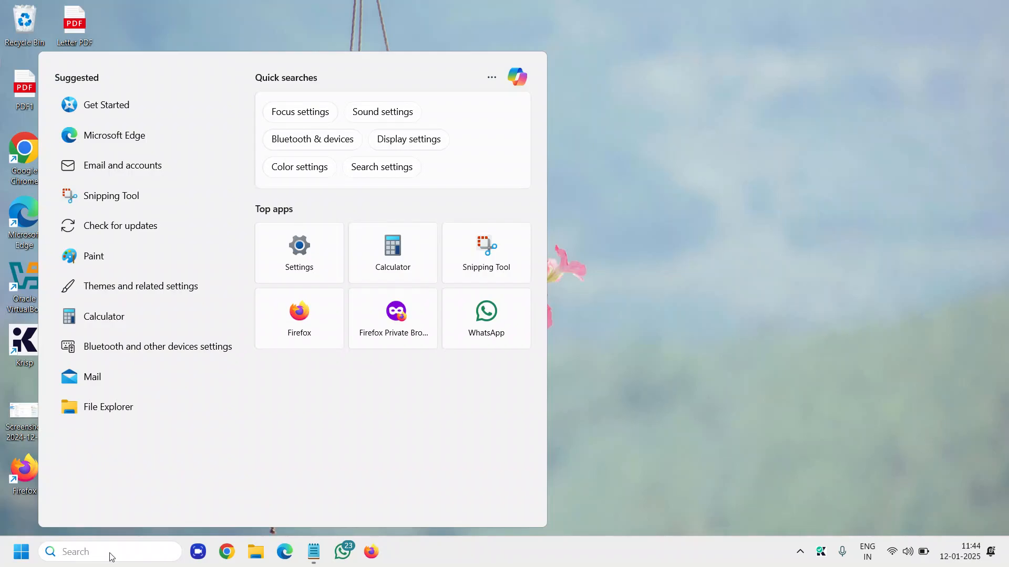
# Step: Launch an admin Command Prompt via 'cmd', start sfc /scannow, then cancel it at 13% with Ctrl+C
pyautogui.write('cmd')
pyautogui.write('sfc')
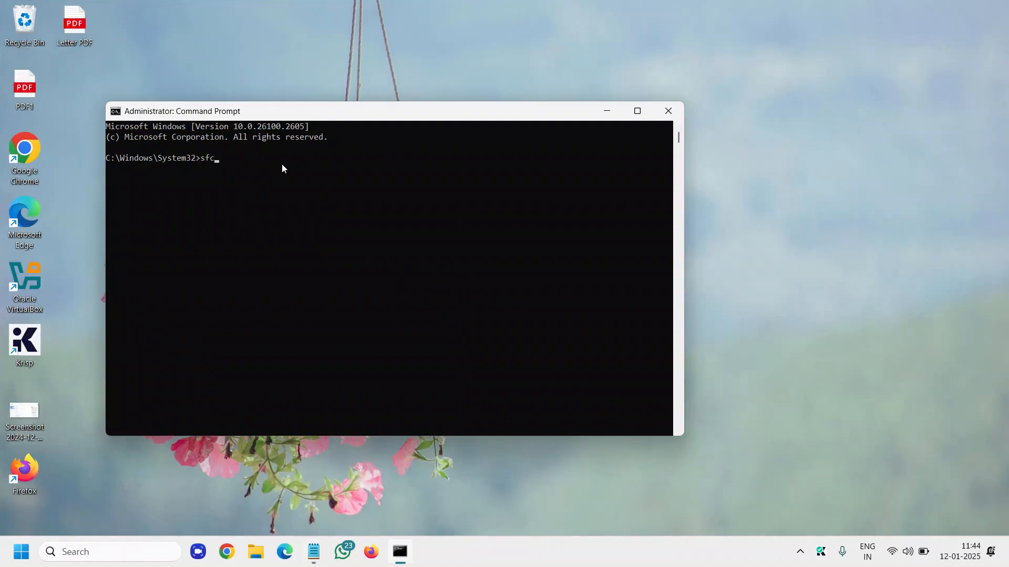
pyautogui.write('/scan')
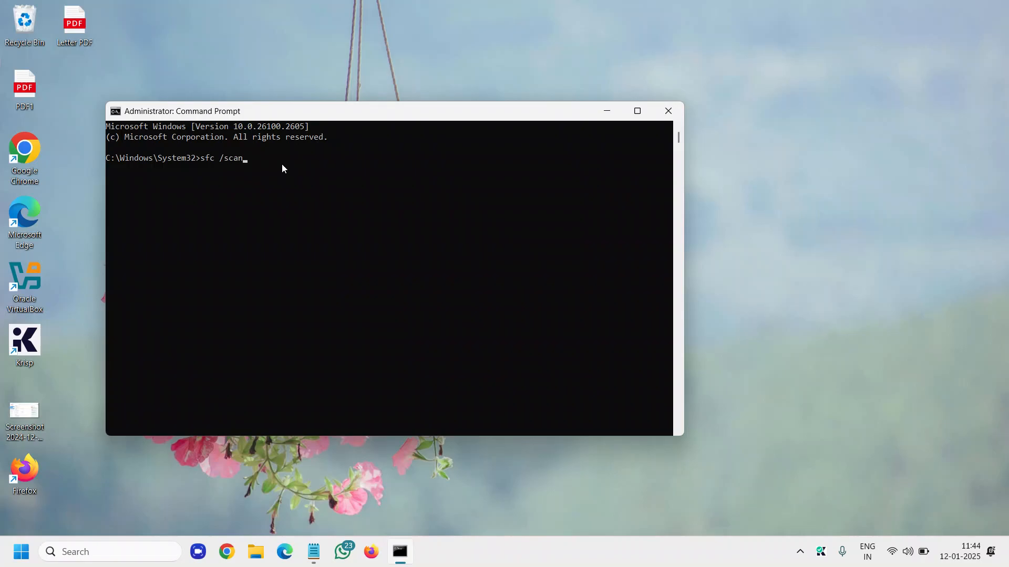
pyautogui.write('now')
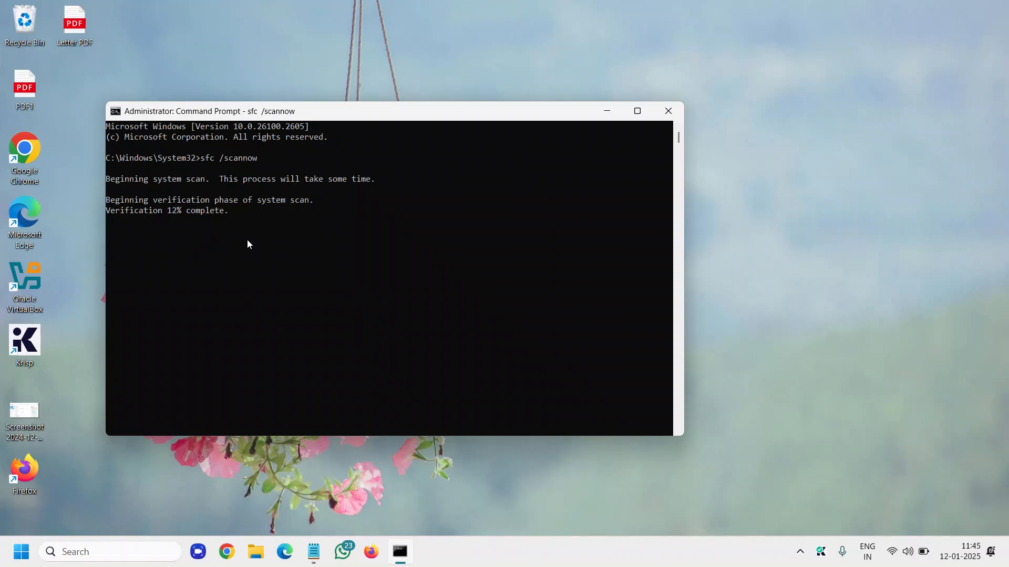
pyautogui.press('ctrl+c')
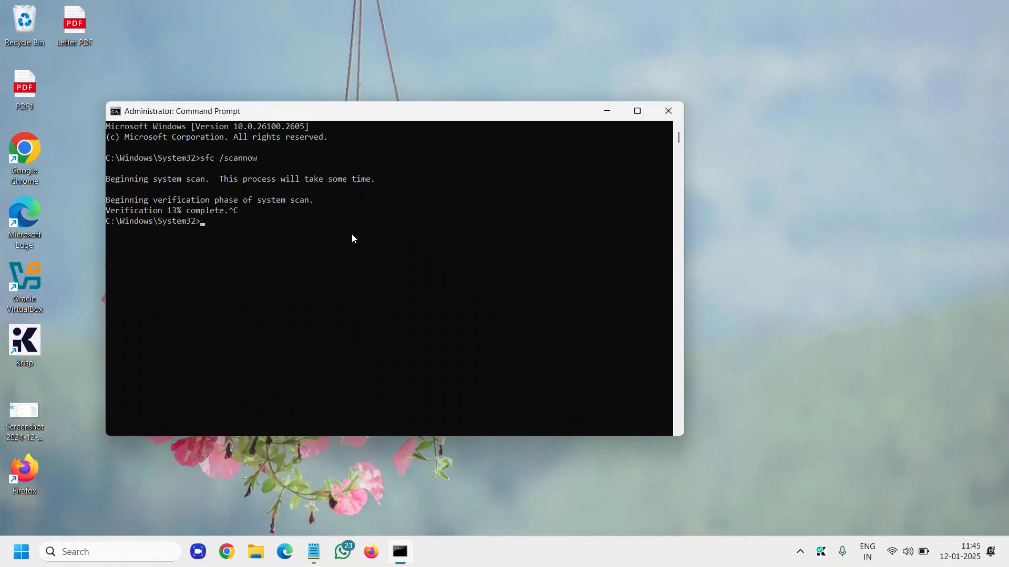
# Step: Run DISM /Online /Cleanup-Image /RestoreHealth to repair the Windows image
pyautogui.write('DISM /Online /Cleanup-Image /RestoreHealth')
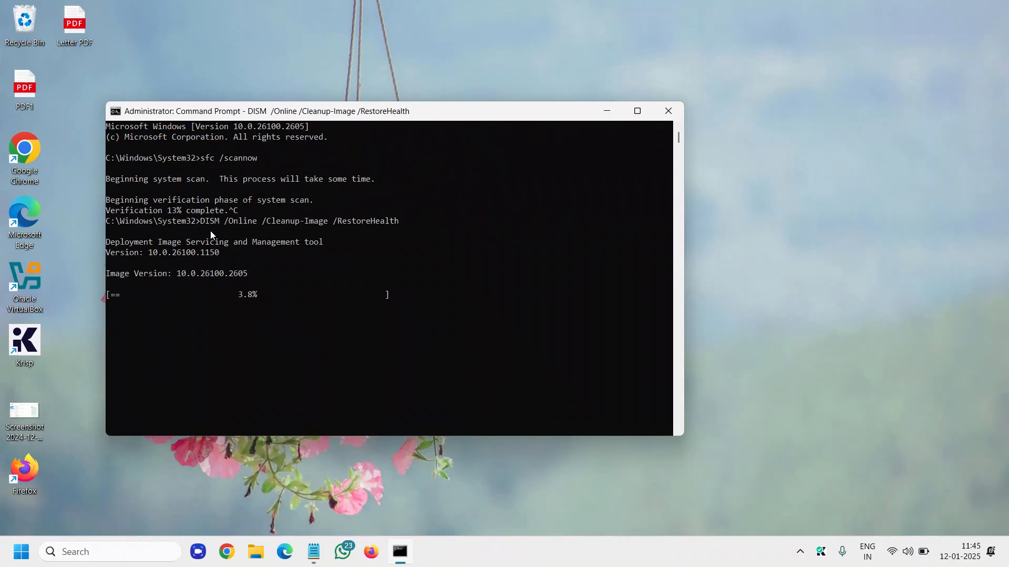
pyautogui.moveTo(250, 203)
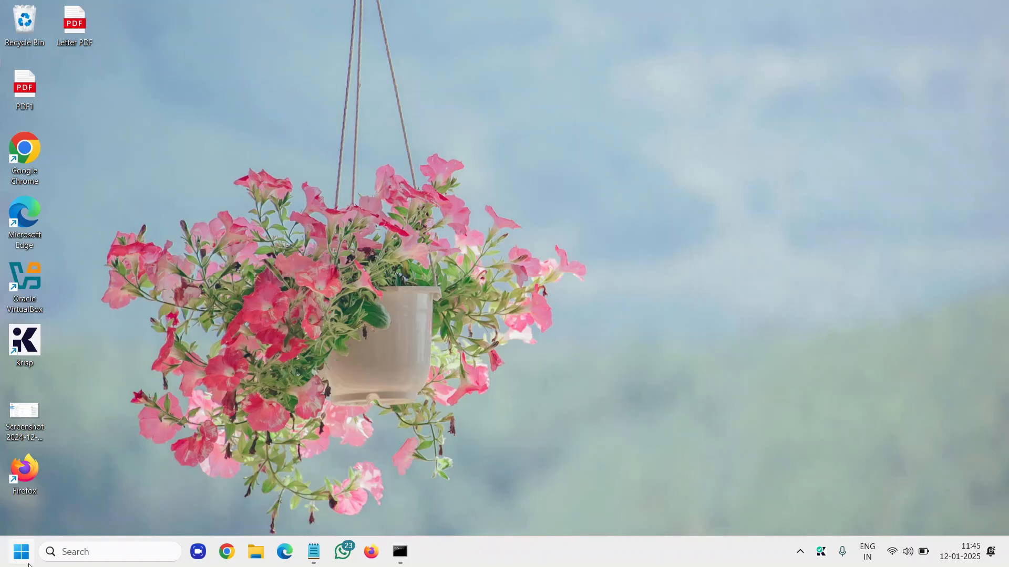
# Step: View the Intel Iris Xe Graphics driver details: version 31.0.101.4953, dated 11-11-2023
pyautogui.rightClick(21, 551)
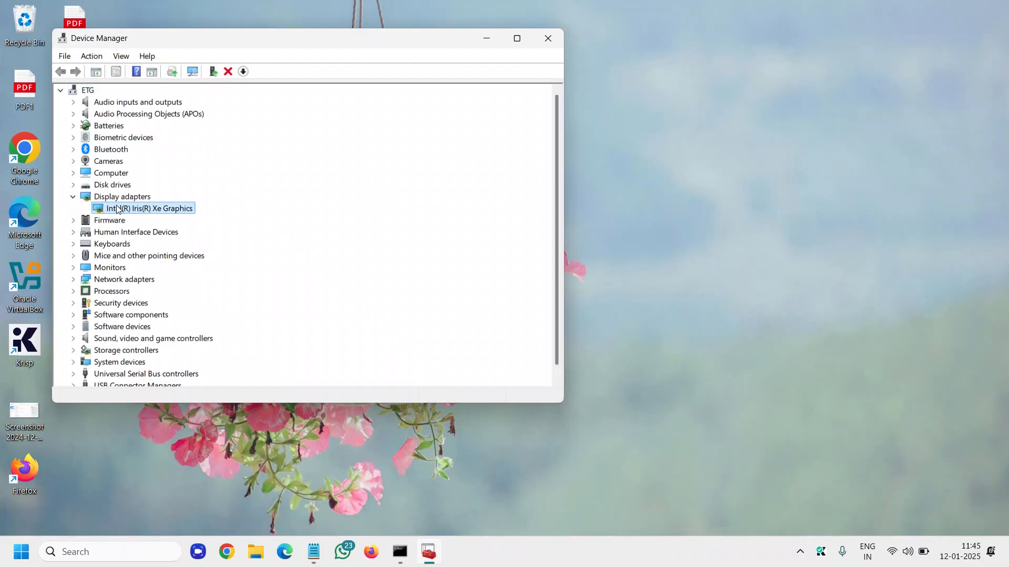
pyautogui.rightClick(143, 209)
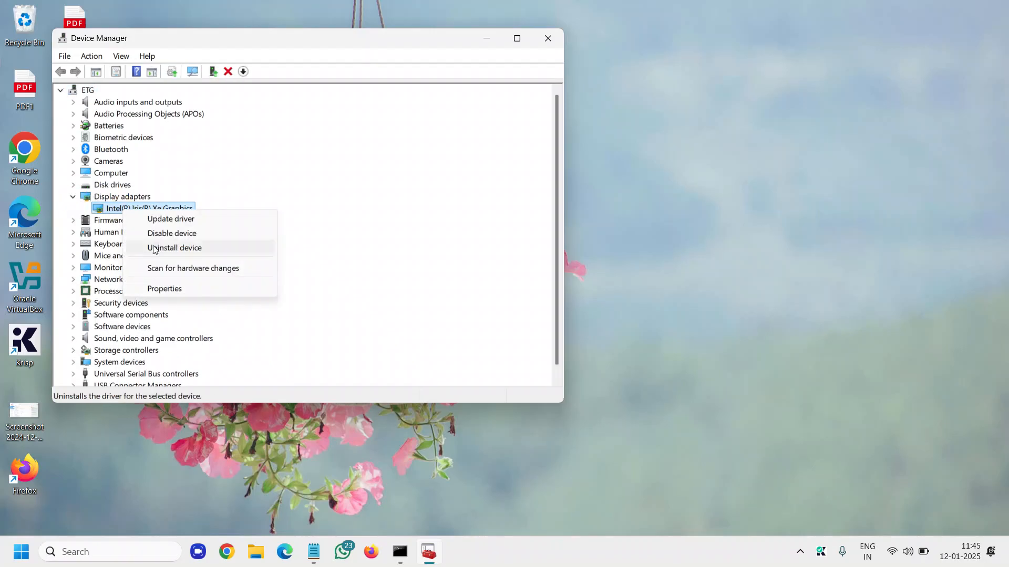
pyautogui.click(164, 288)
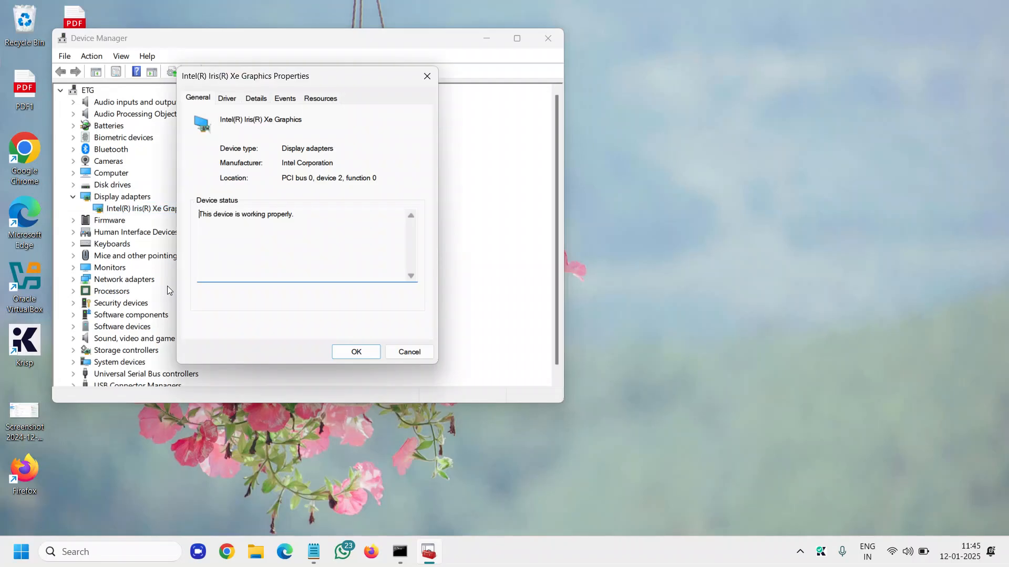
pyautogui.click(227, 98)
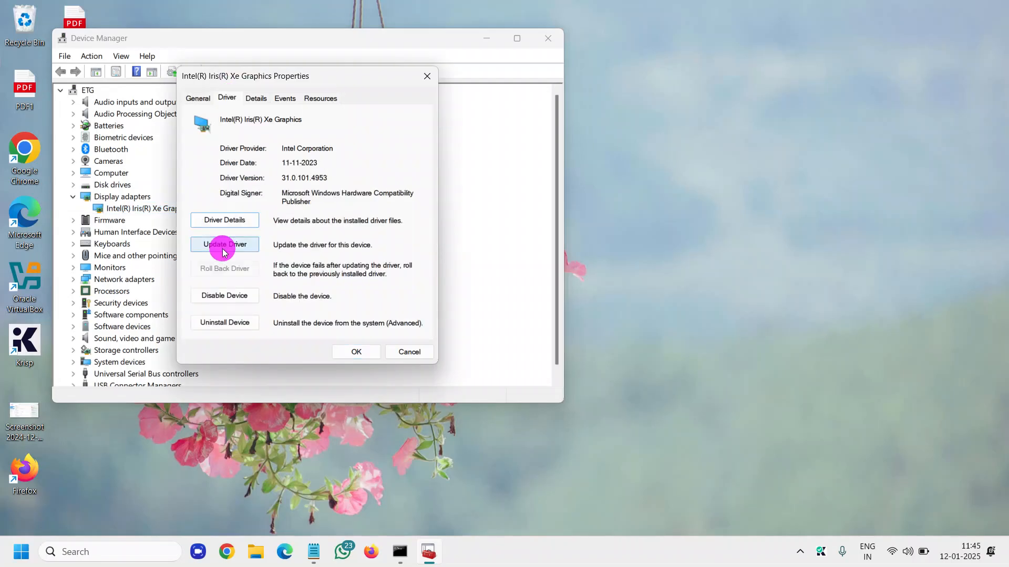
# Step: Check for a newer graphics driver and dismiss the 'best driver already installed' result
pyautogui.click(224, 245)
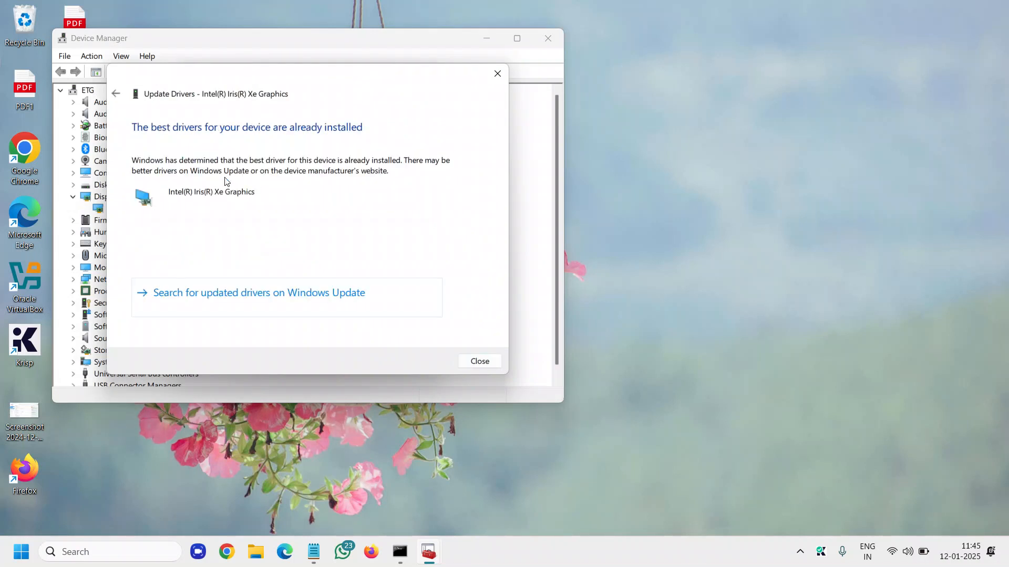
pyautogui.moveTo(219, 305)
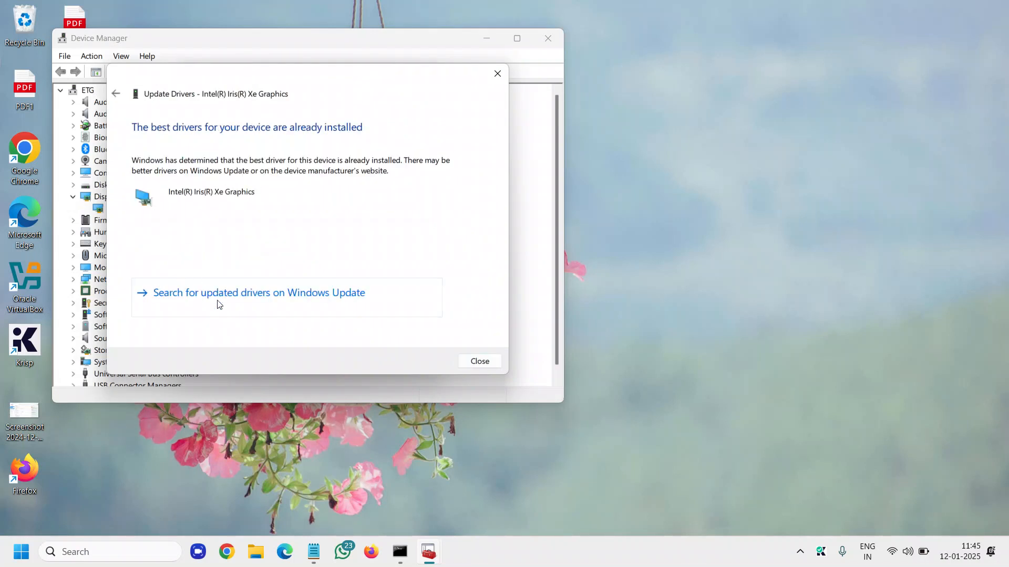
pyautogui.click(479, 360)
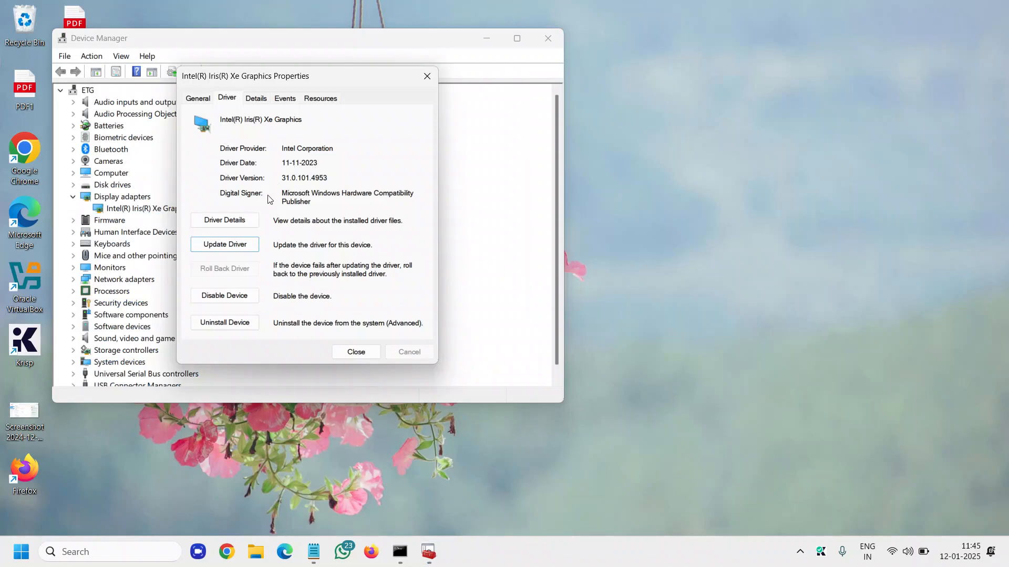
pyautogui.moveTo(315, 291)
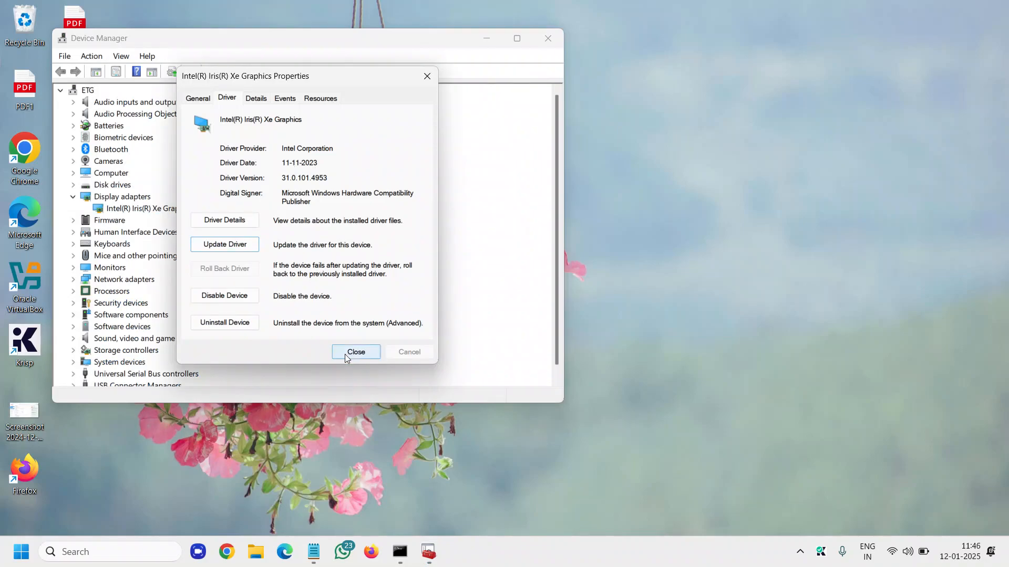
# Step: Close the graphics adapter properties and Device Manager, returning to the desktop
pyautogui.click(357, 352)
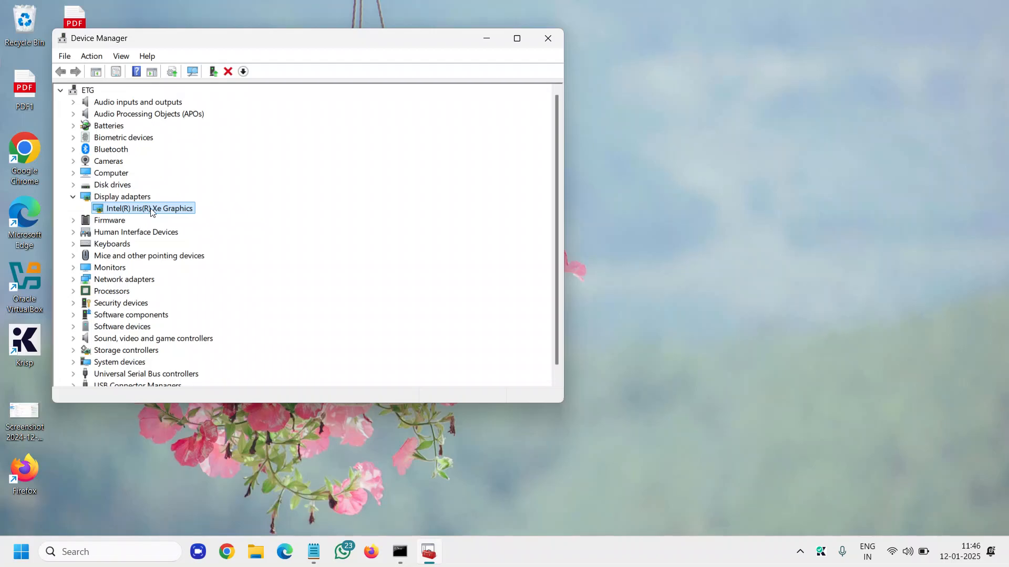
pyautogui.moveTo(207, 215)
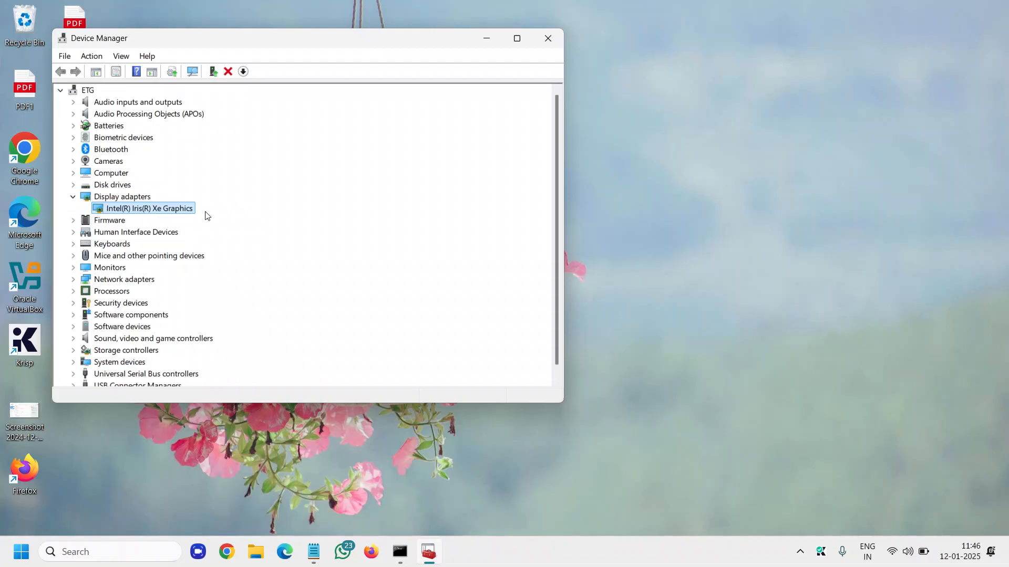
pyautogui.moveTo(122, 231)
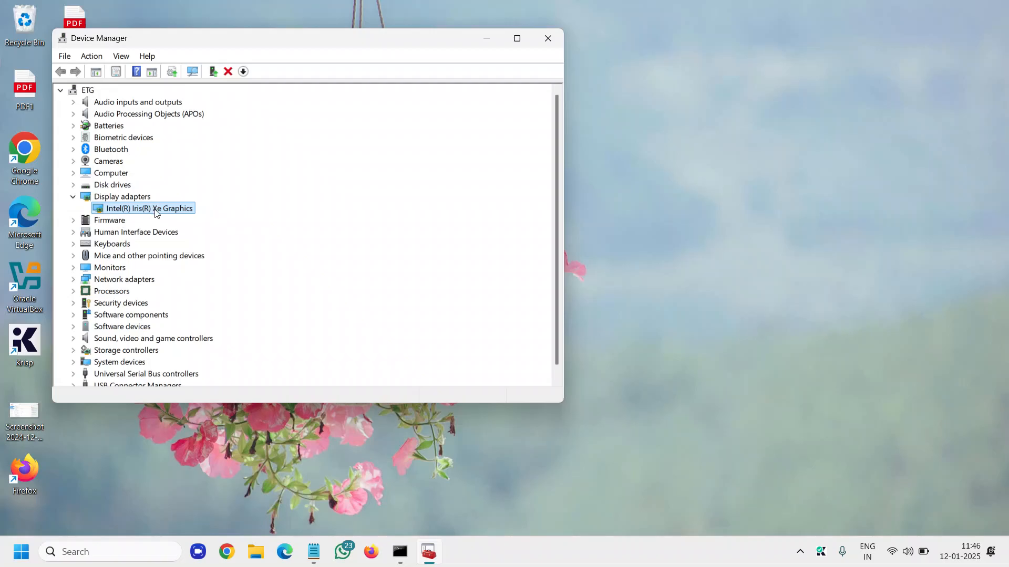
pyautogui.moveTo(171, 215)
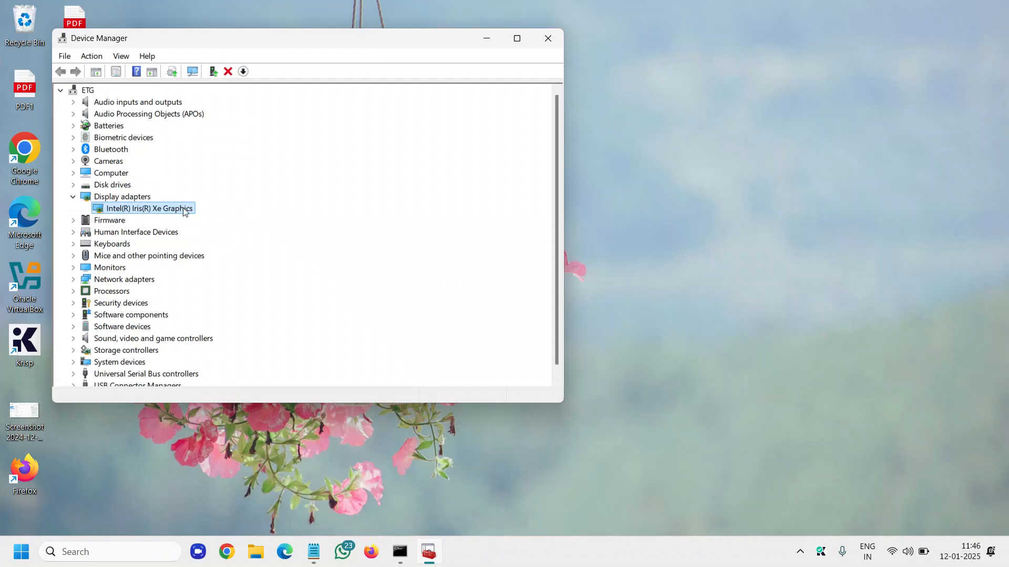
pyautogui.moveTo(306, 38); pyautogui.dragTo(317, 70)
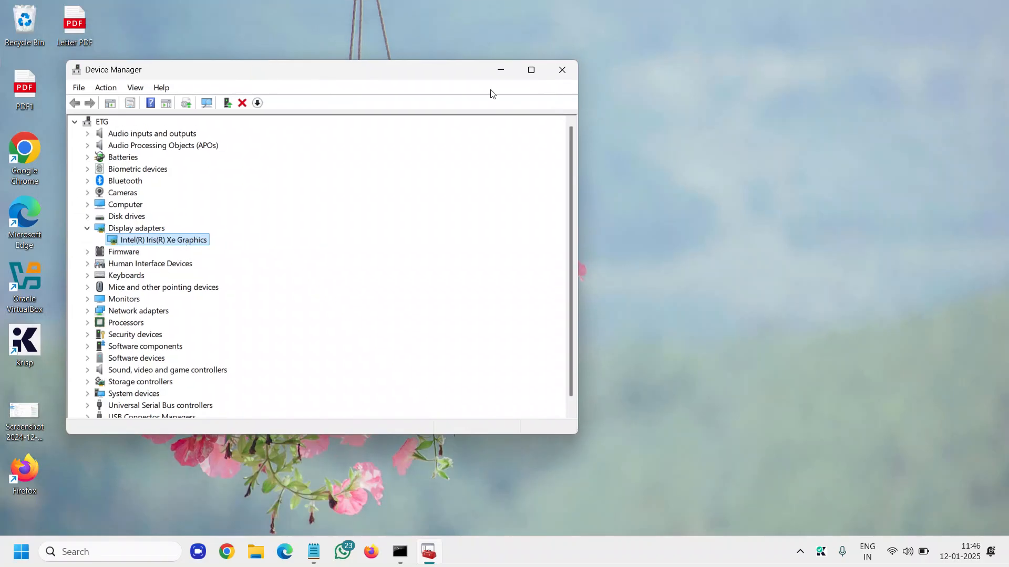
pyautogui.click(561, 69)
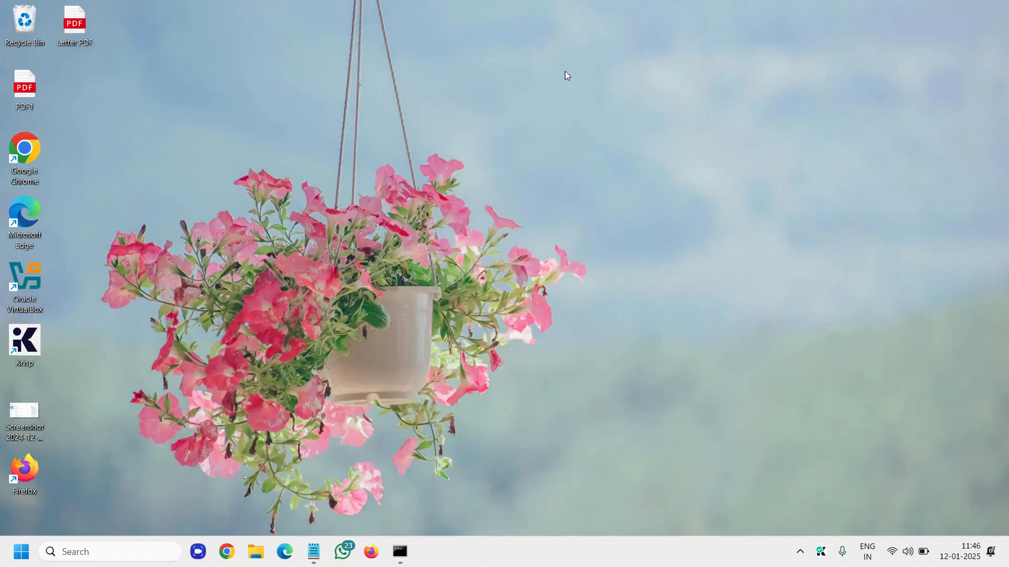
# Step: Restore the admin Command Prompt from the taskbar to watch the DISM repair progress
pyautogui.click(400, 552)
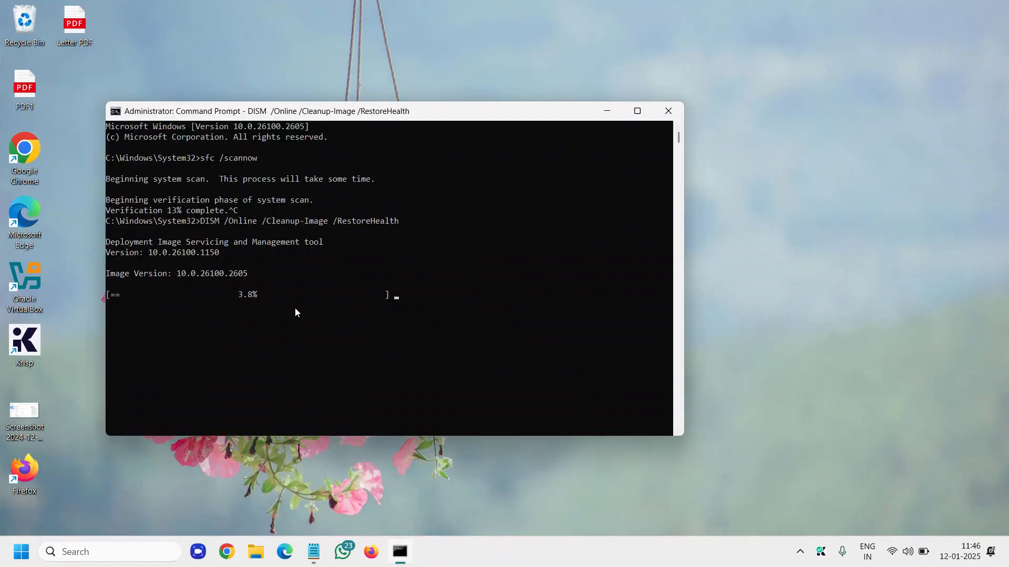
pyautogui.moveTo(359, 200)
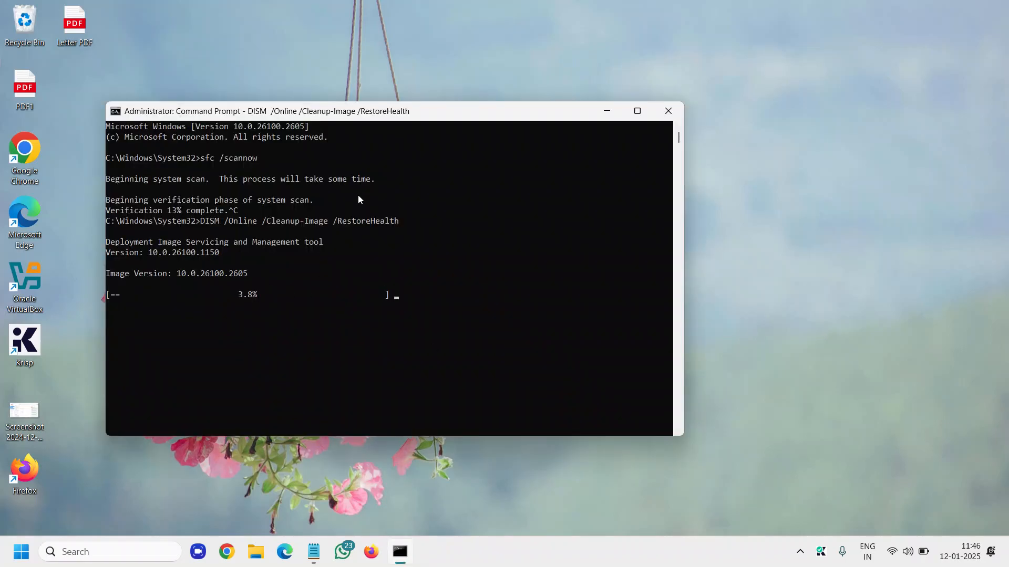
pyautogui.moveTo(404, 282)
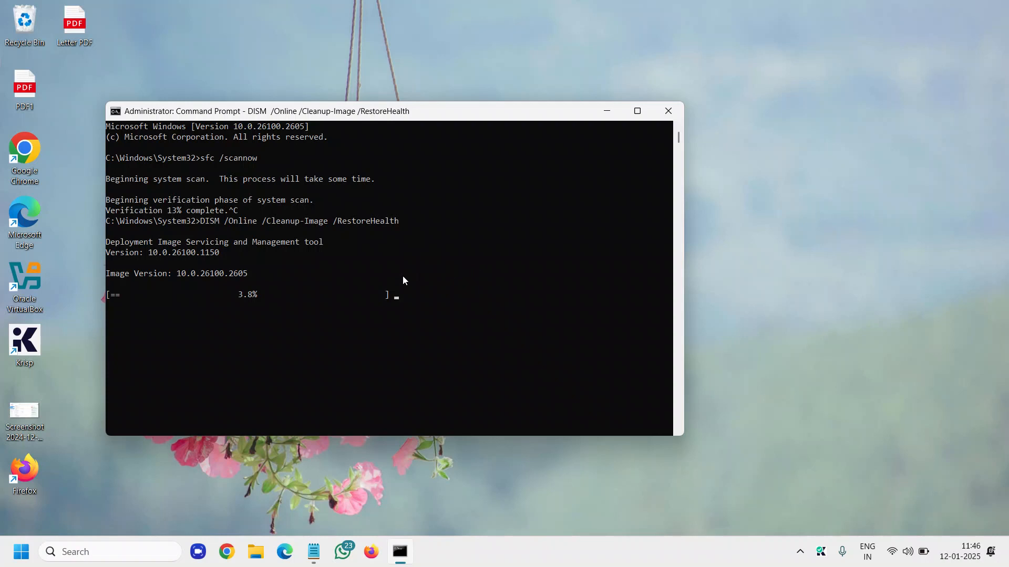
pyautogui.moveTo(335, 307)
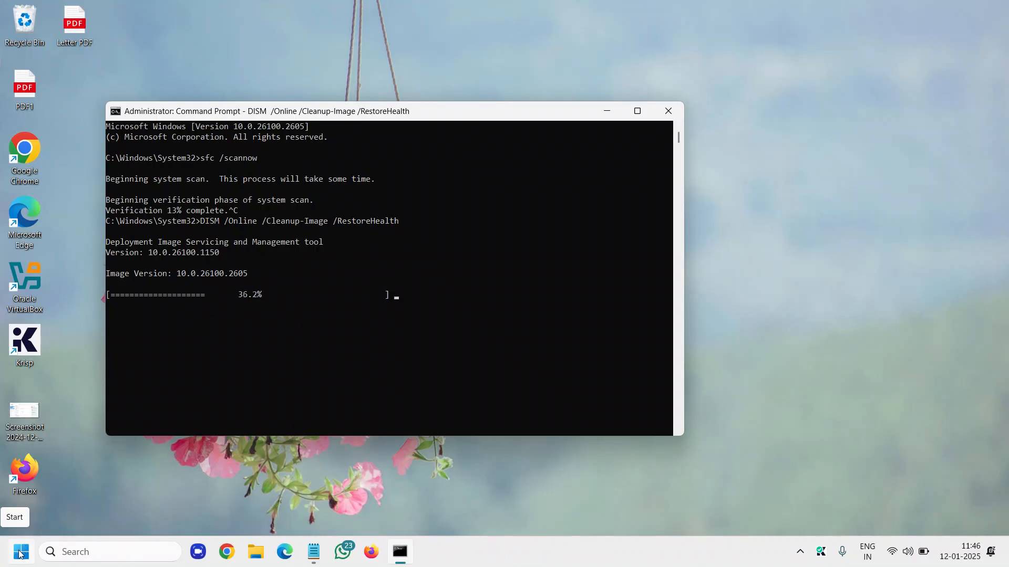
# Step: Start Windows Update checking for updates from Settings, then minimize Settings to the desktop
pyautogui.rightClick(18, 551)
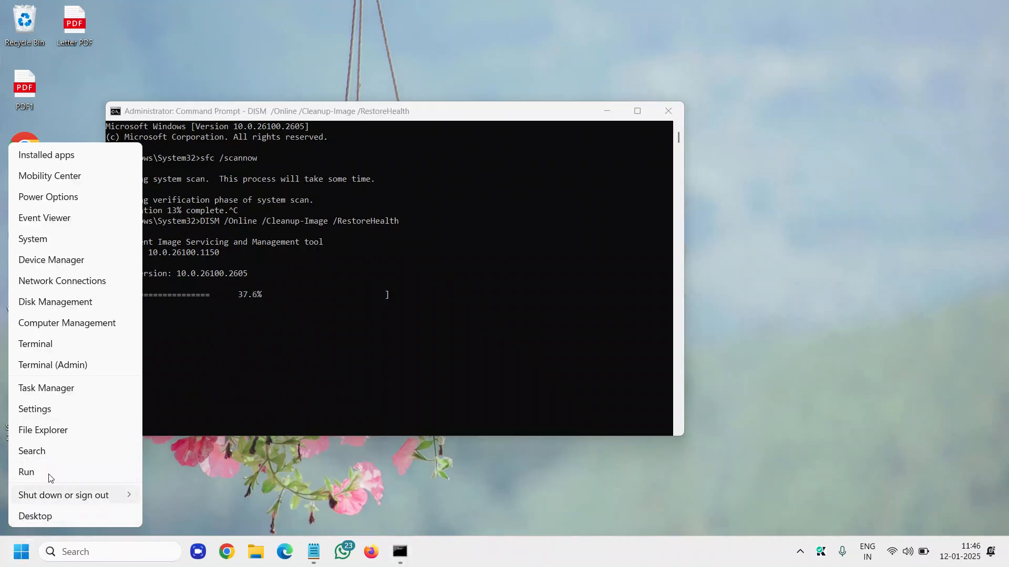
pyautogui.moveTo(34, 408)
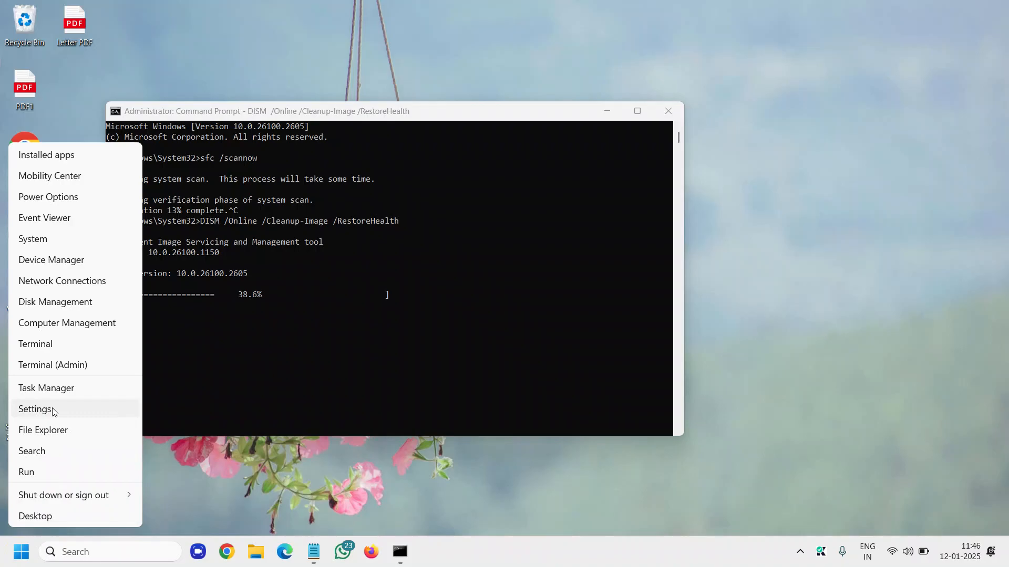
pyautogui.click(36, 408)
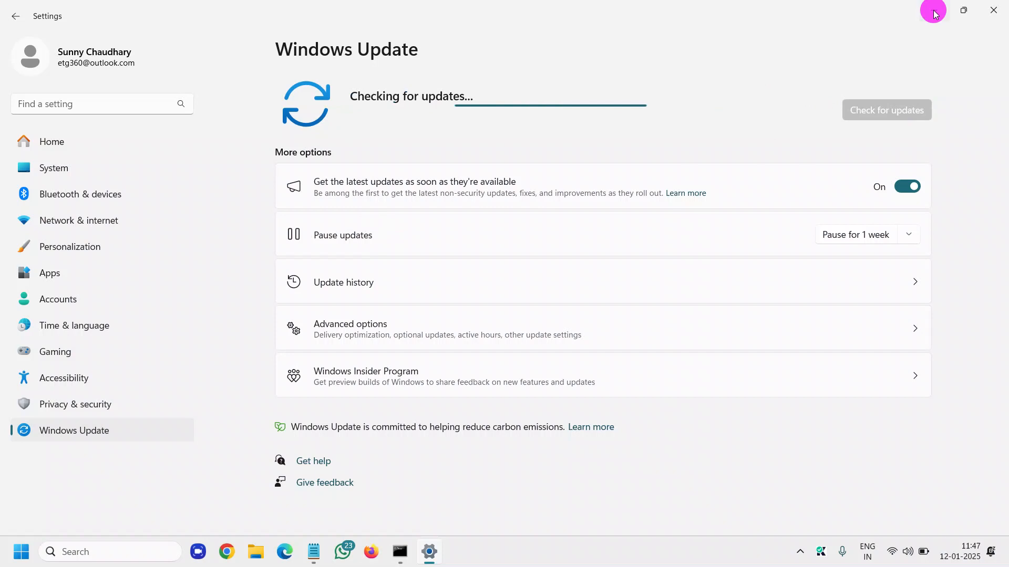
pyautogui.click(993, 10)
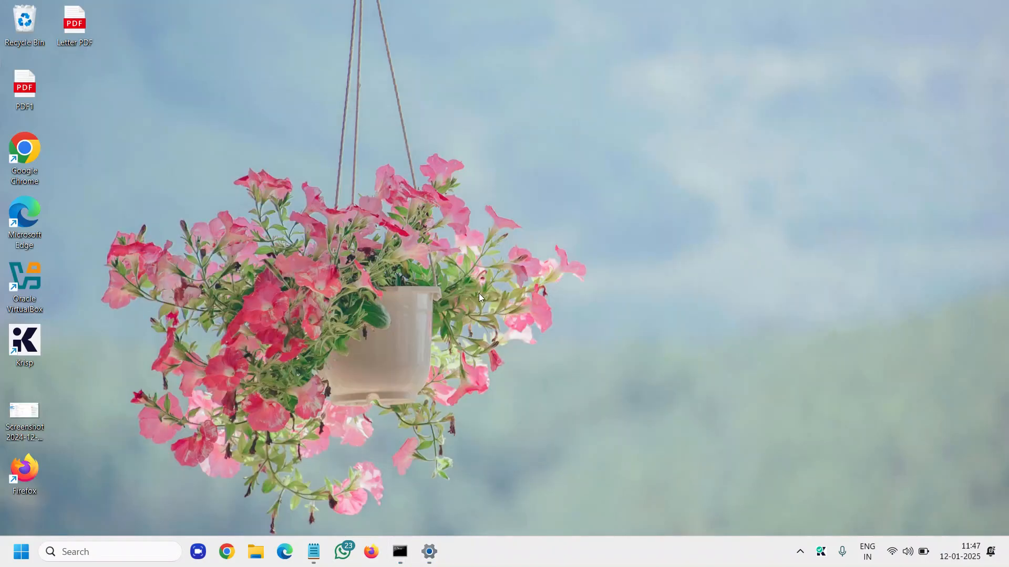
pyautogui.moveTo(442, 269)
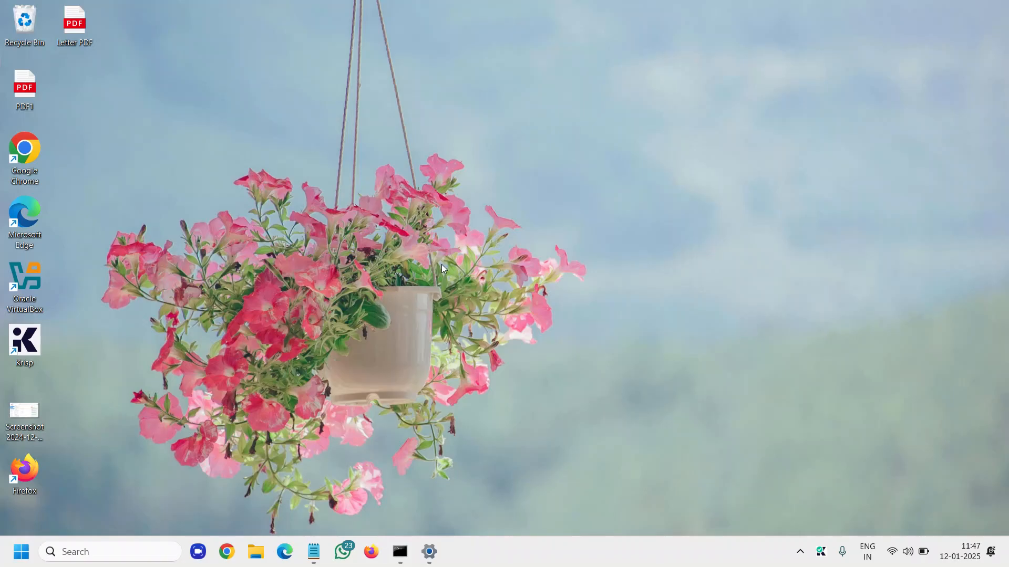
pyautogui.moveTo(426, 28)
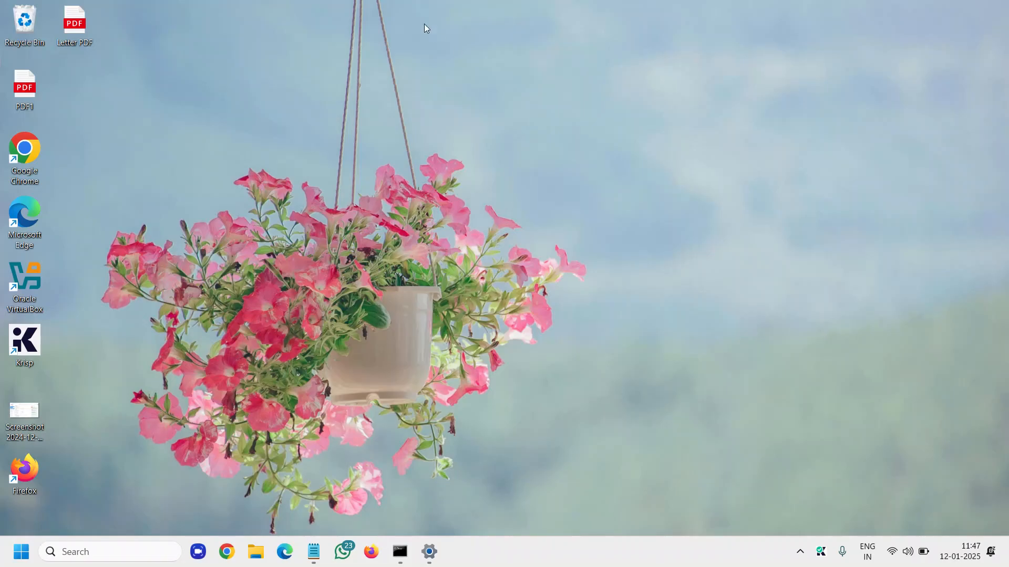